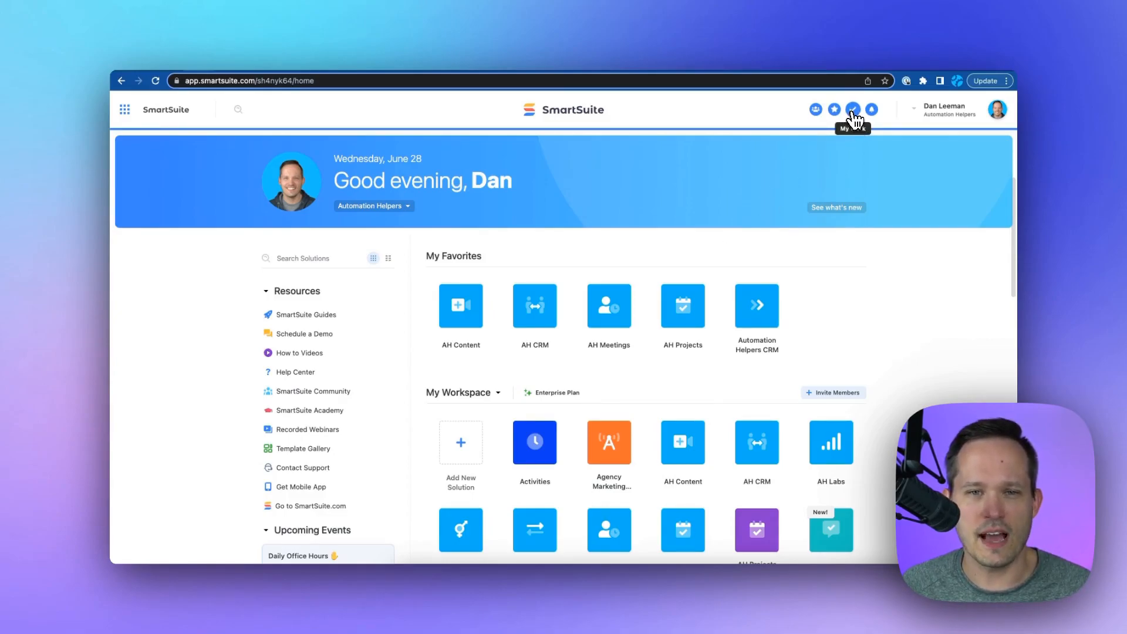
- Review My Work's Closed Assignments, return to Open Assignments and expand Today's group
{"action": "left_click", "coordinate": [854, 110]}
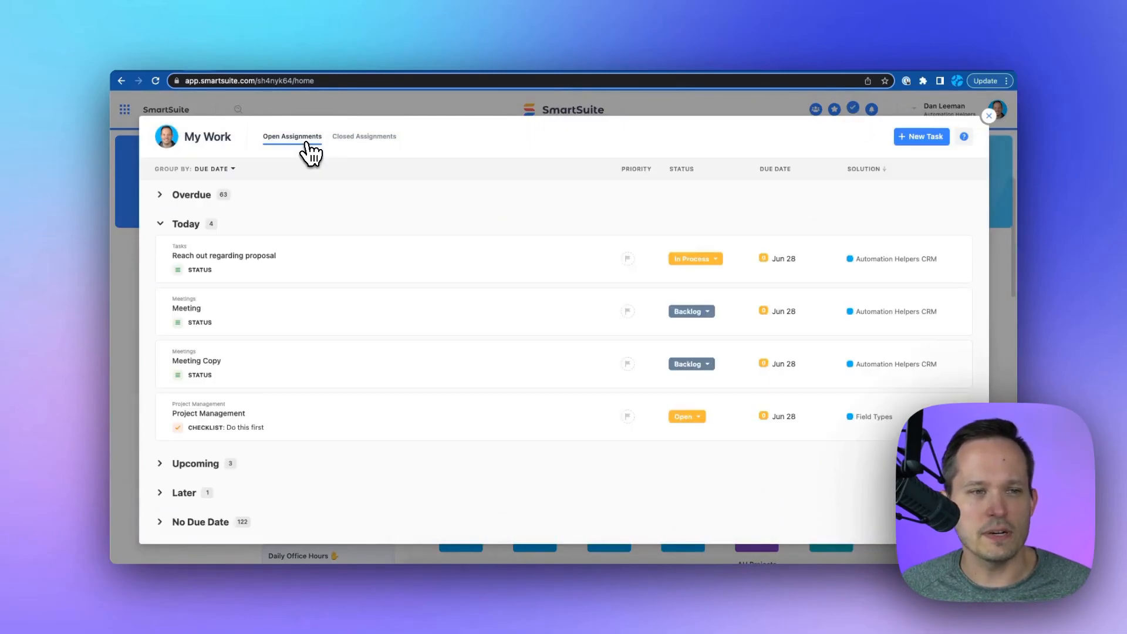
{"action": "left_click", "coordinate": [364, 136]}
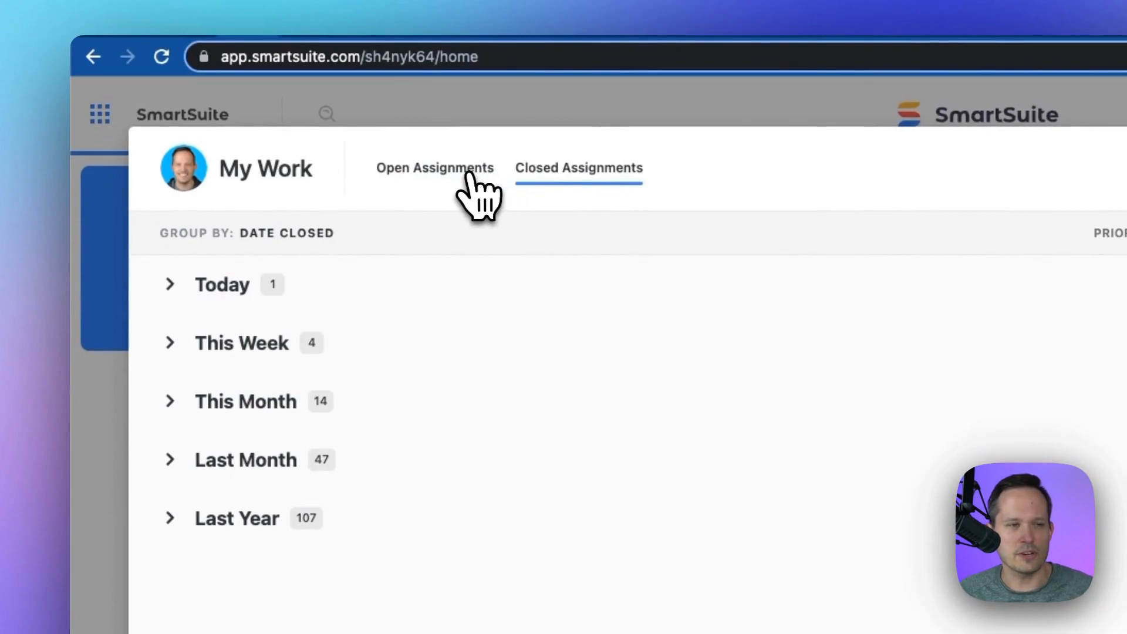
{"action": "left_click", "coordinate": [435, 168]}
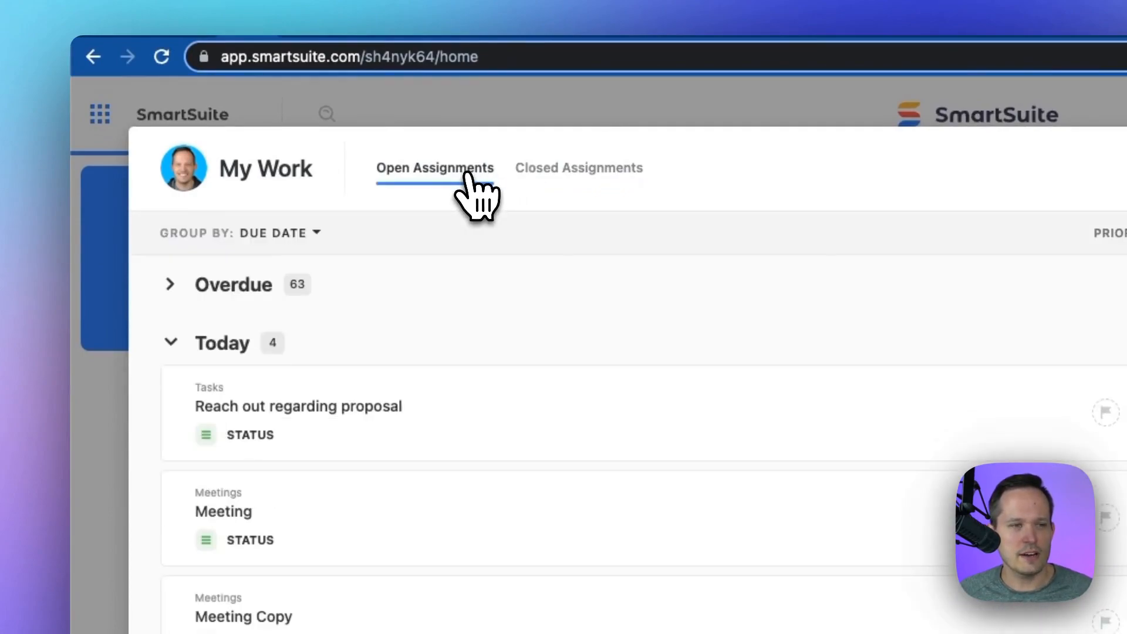
{"action": "left_click", "coordinate": [169, 284]}
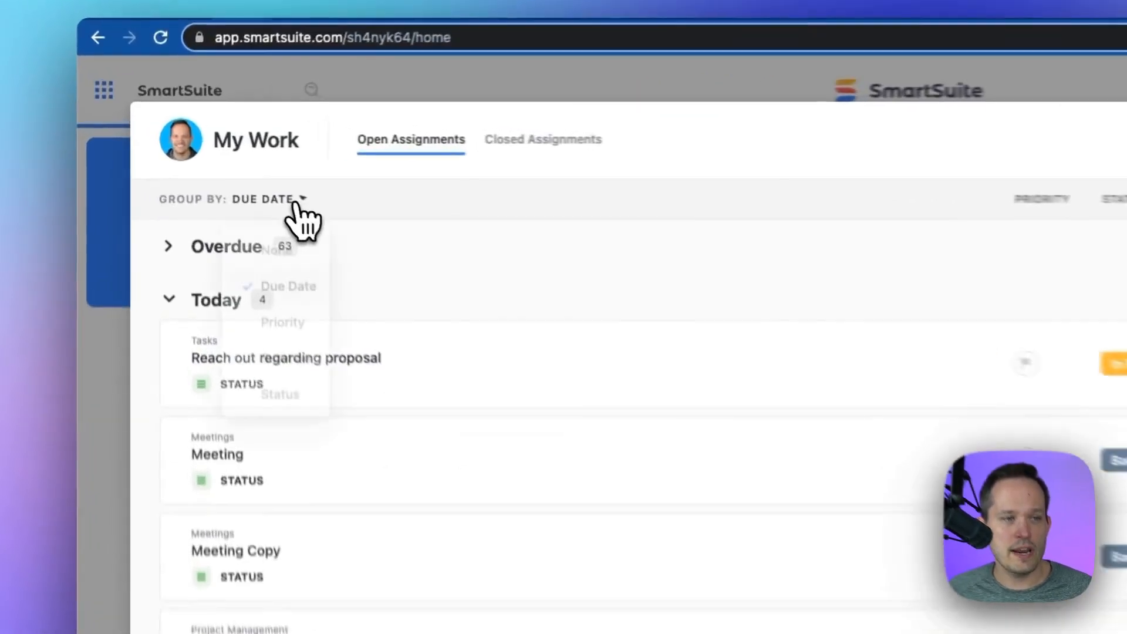
{"action": "left_click", "coordinate": [270, 199]}
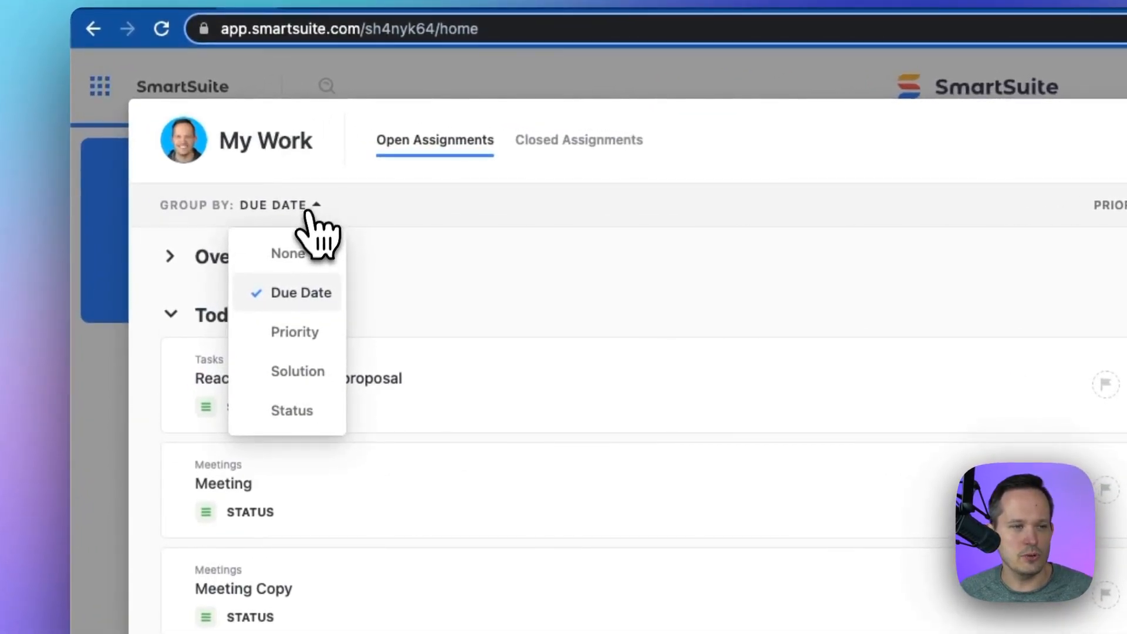
{"action": "left_click", "coordinate": [273, 205]}
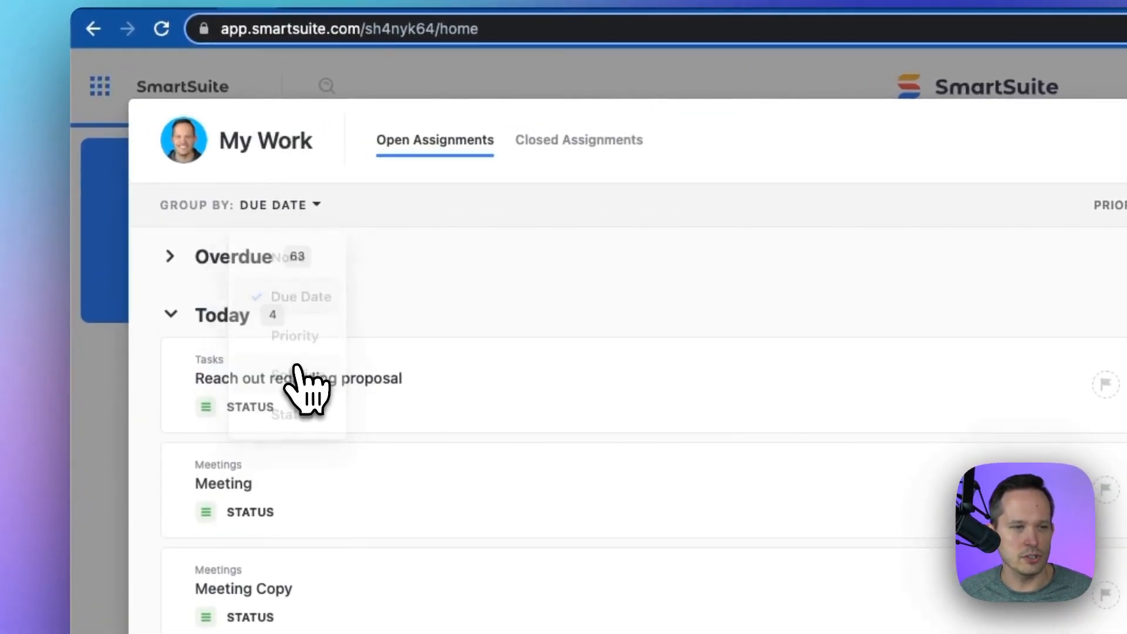
{"action": "left_click", "coordinate": [296, 374]}
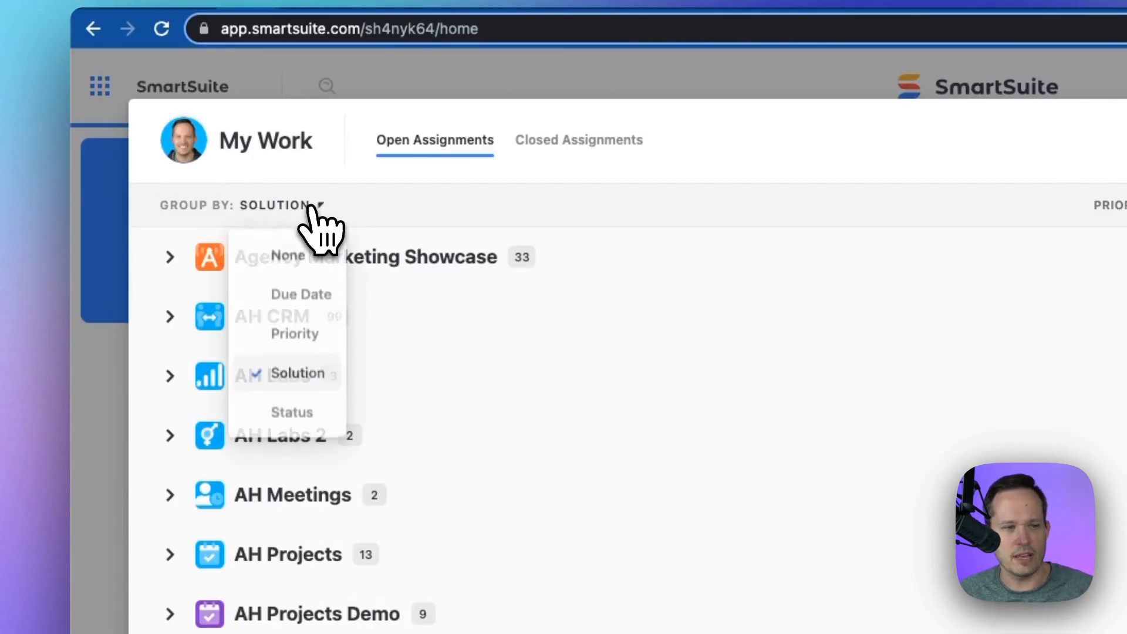
{"action": "left_click", "coordinate": [293, 412]}
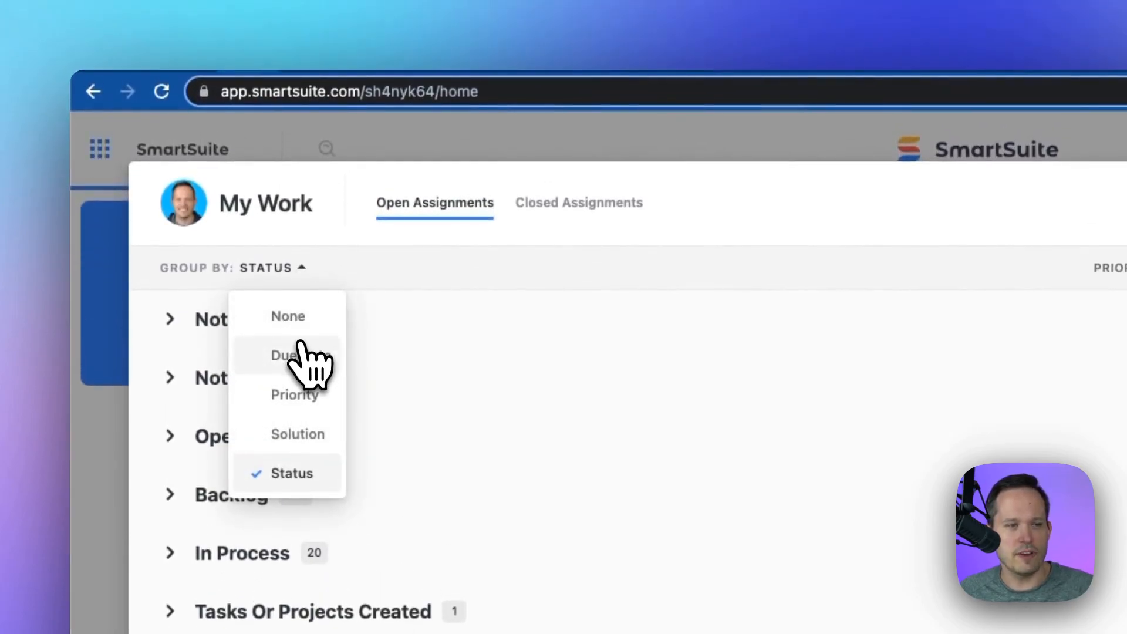
{"action": "left_click", "coordinate": [284, 355]}
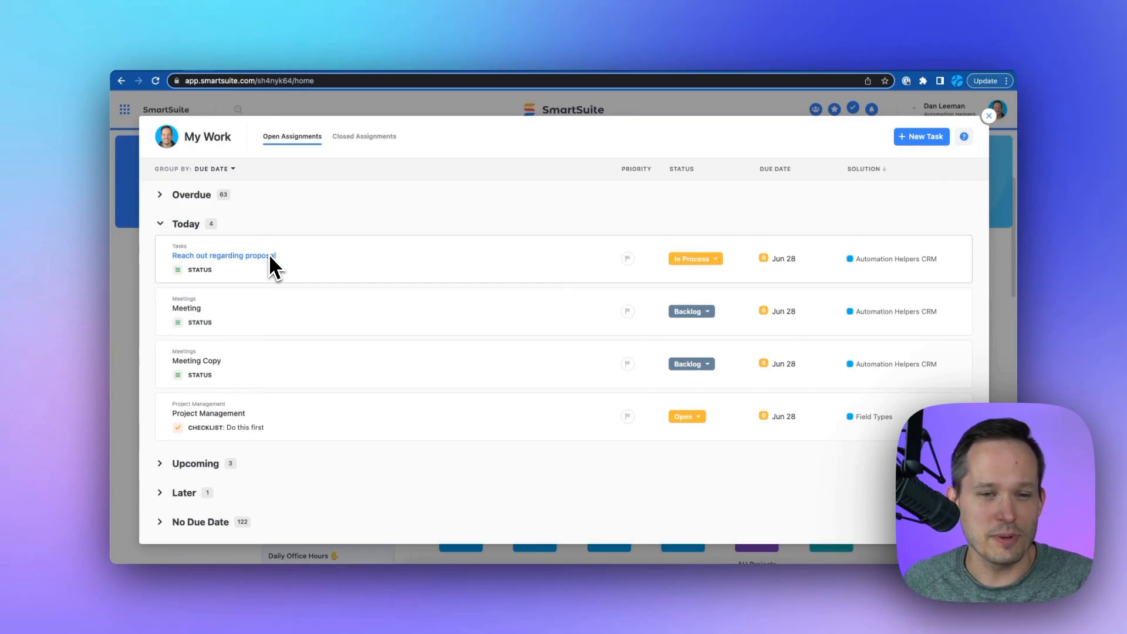
{"action": "mouse_move", "coordinate": [301, 274]}
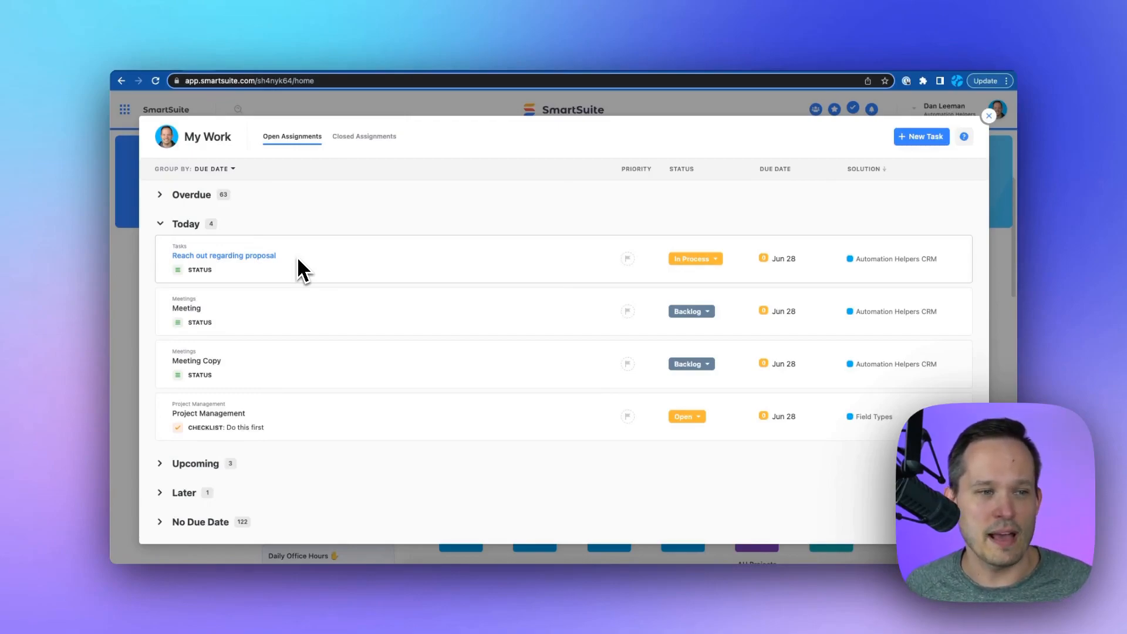
{"action": "mouse_move", "coordinate": [385, 277]}
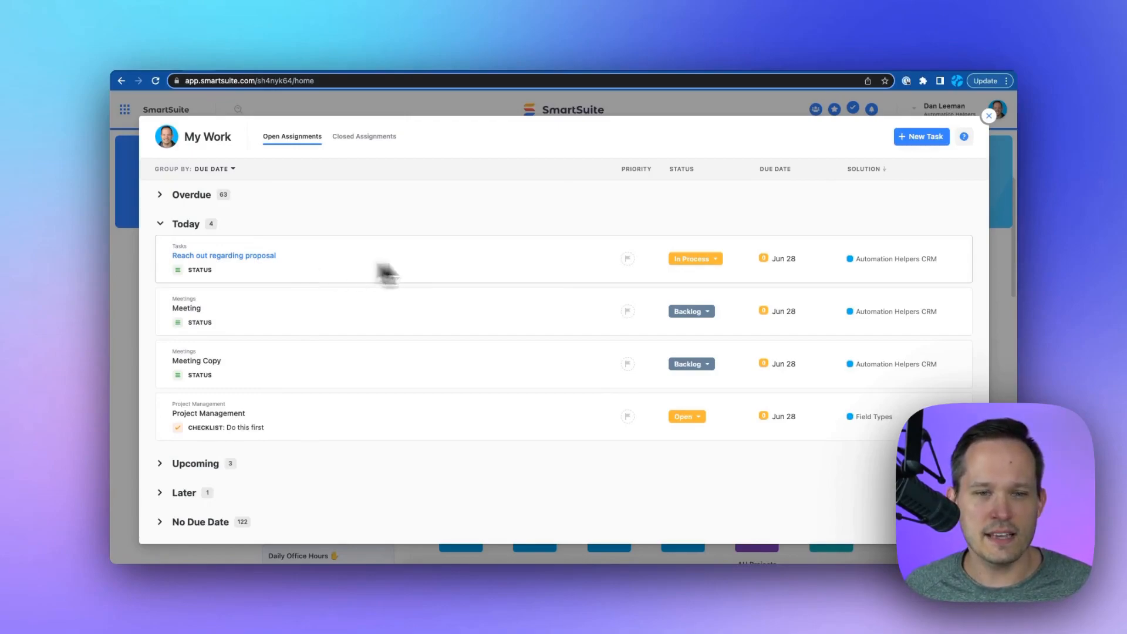
{"action": "mouse_move", "coordinate": [895, 284]}
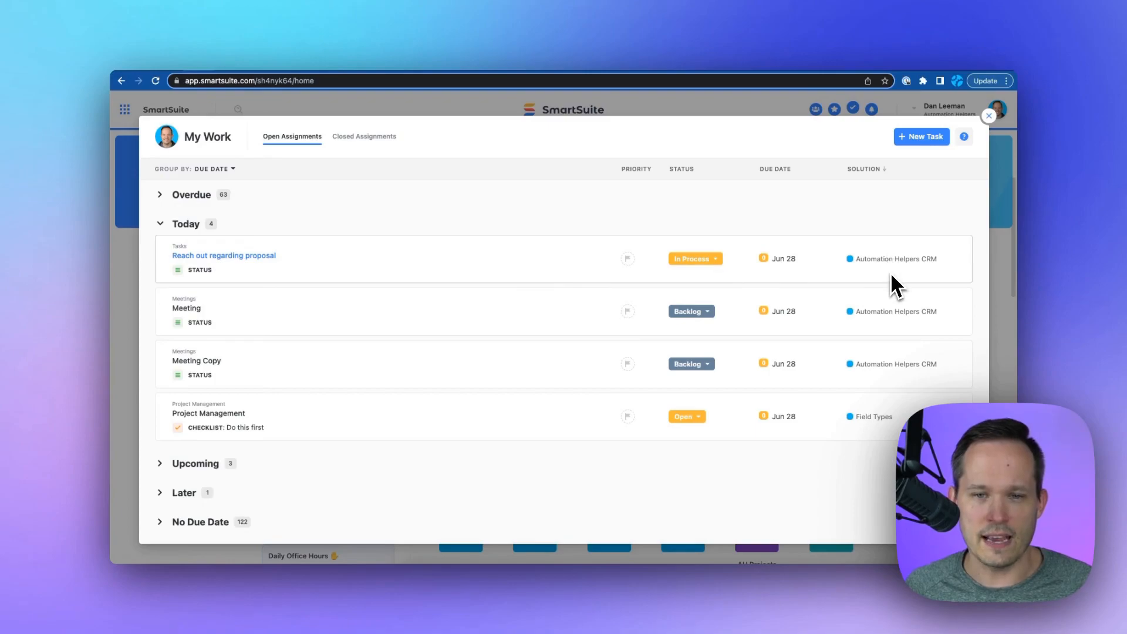
{"action": "mouse_move", "coordinate": [884, 380]}
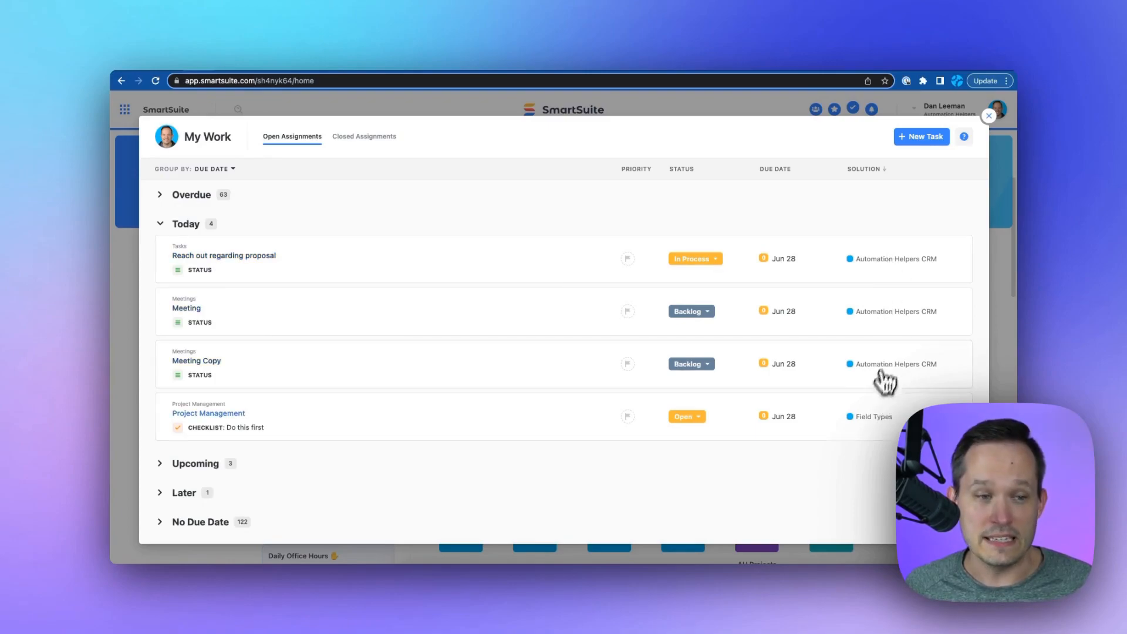
{"action": "mouse_move", "coordinate": [895, 425]}
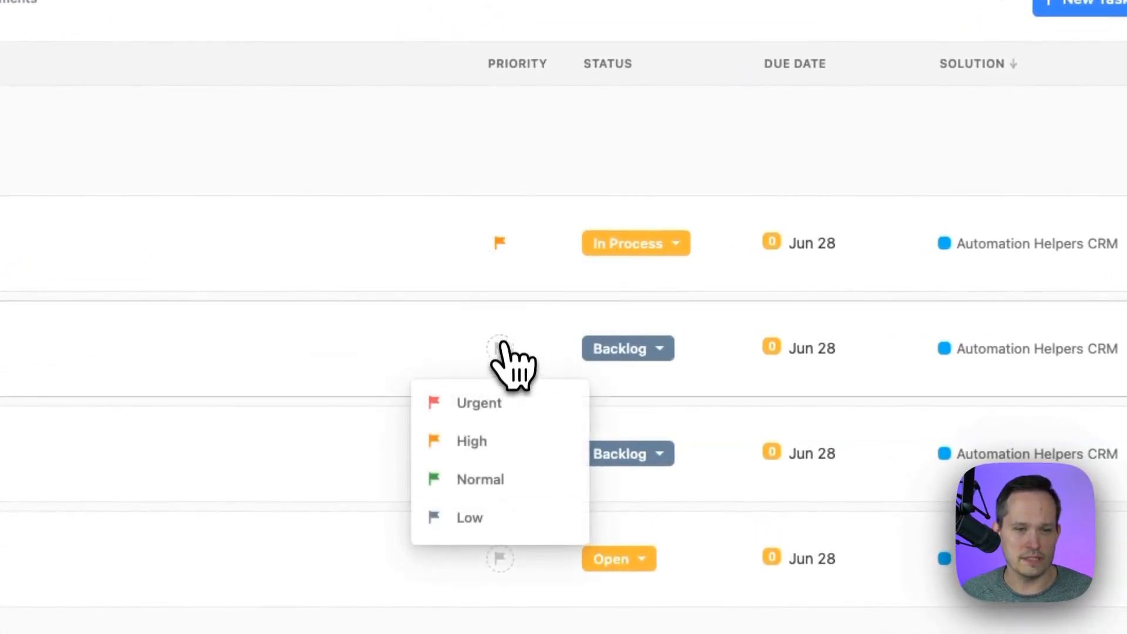
- Give the Meeting task Urgent priority and mark 'Reach out regarding proposal' Complete
{"action": "left_click", "coordinate": [478, 403]}
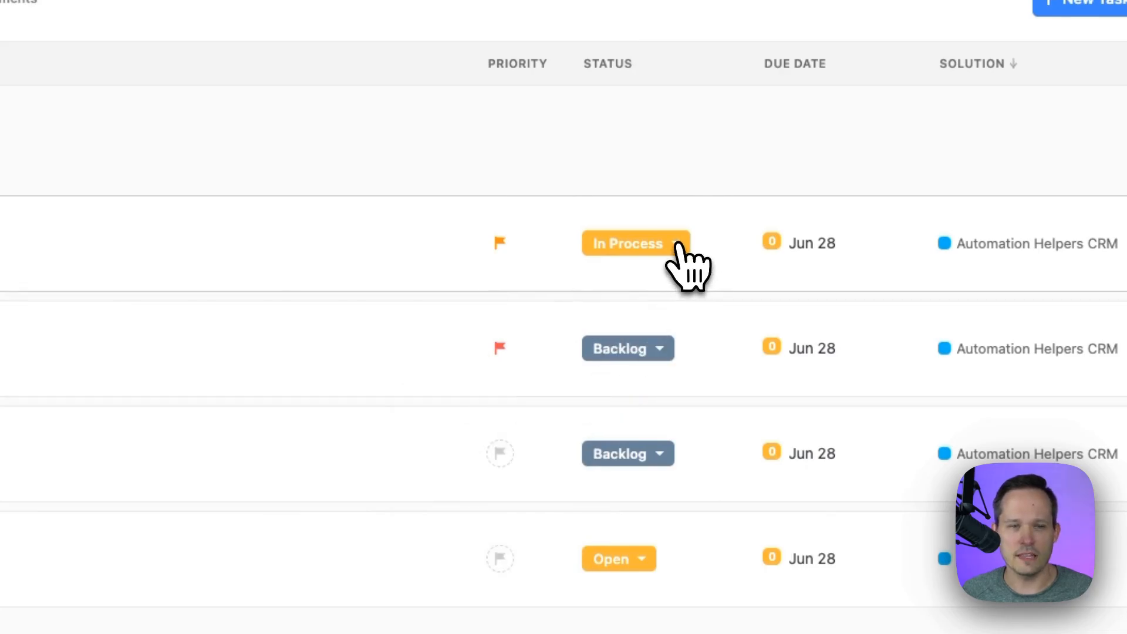
{"action": "left_click", "coordinate": [635, 243]}
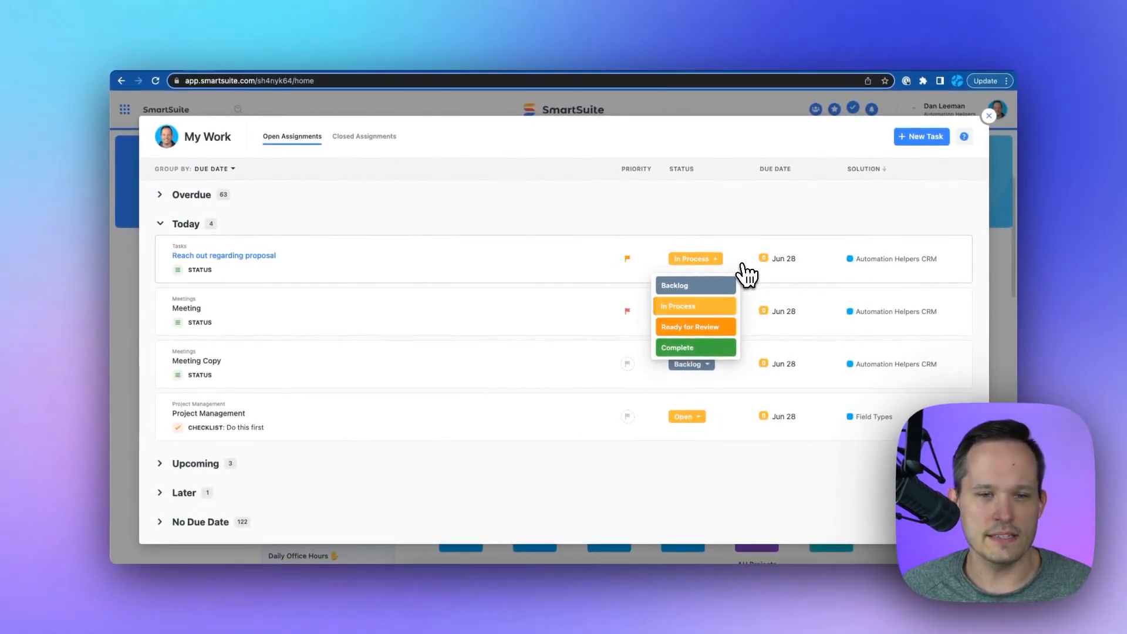
{"action": "left_click", "coordinate": [694, 348]}
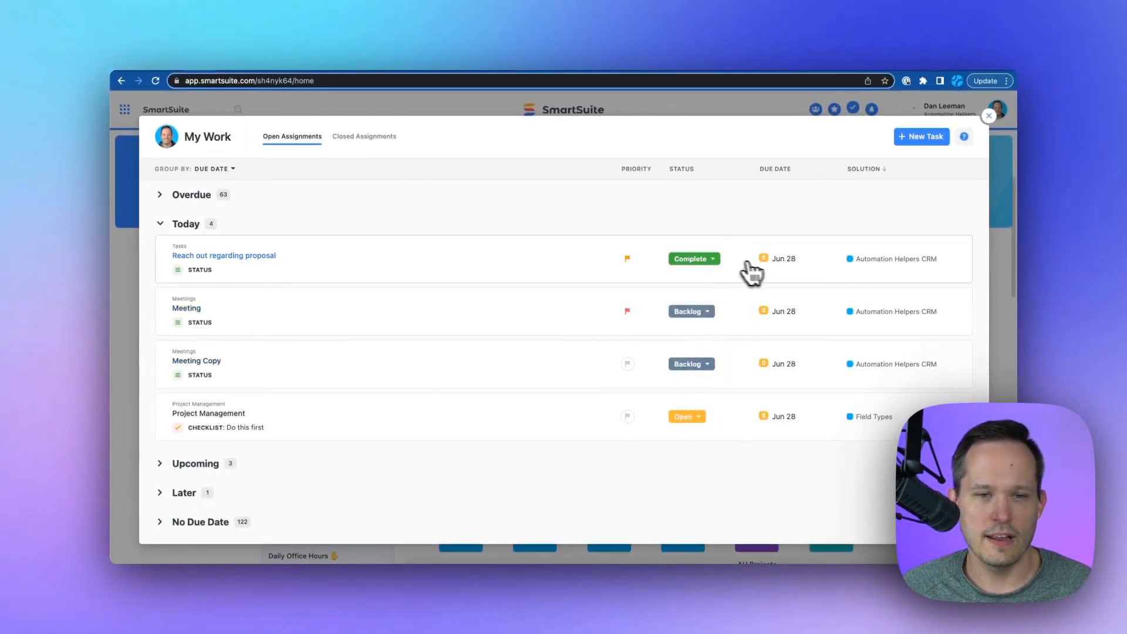
{"action": "left_click", "coordinate": [689, 259]}
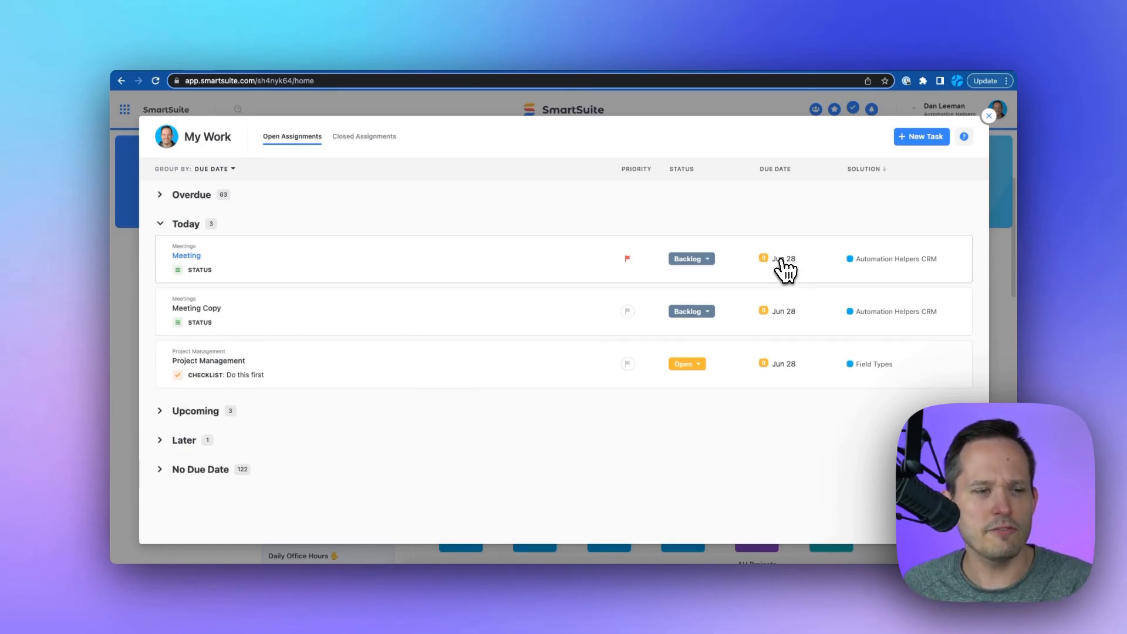
{"action": "left_click", "coordinate": [187, 255]}
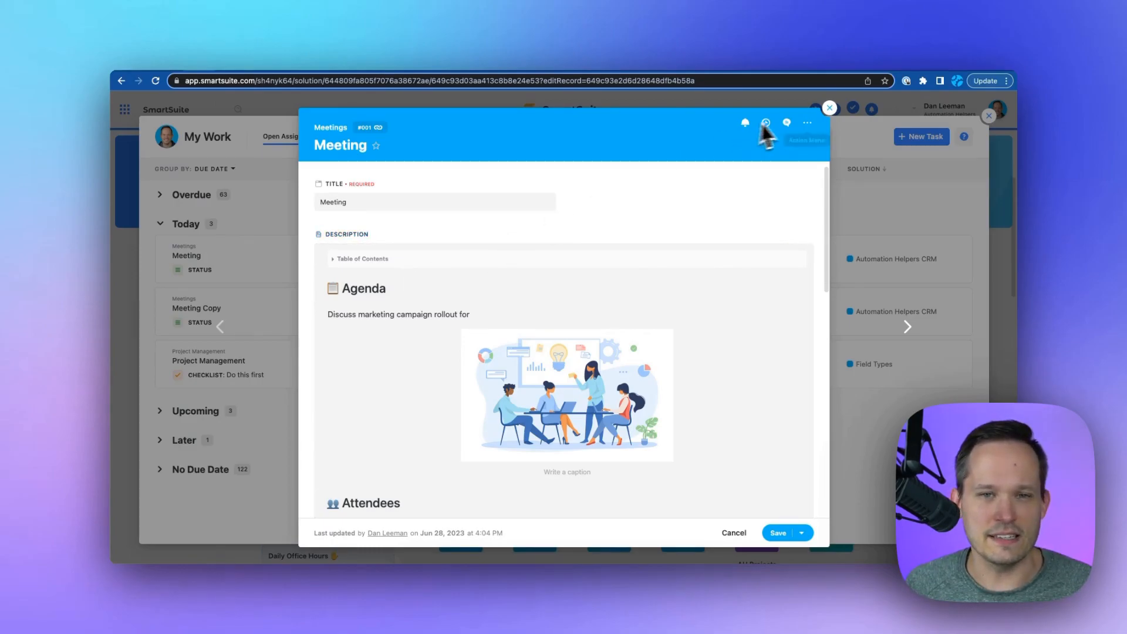
{"action": "left_click", "coordinate": [829, 109]}
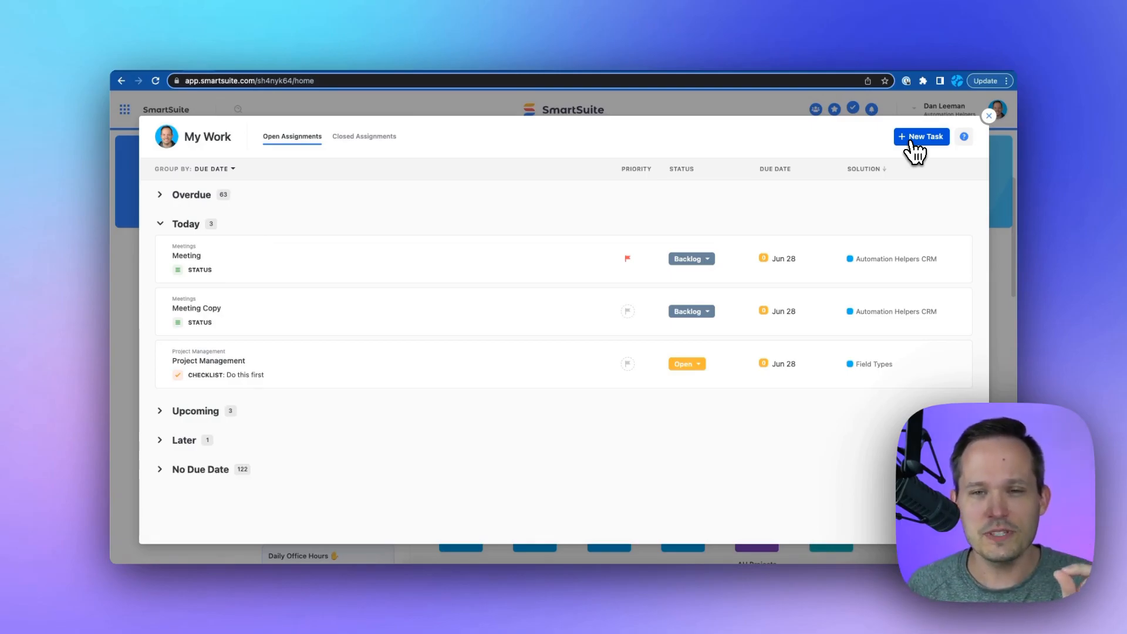
- Create a new task named 'Ad hoc' due June 28
{"action": "left_click", "coordinate": [921, 137]}
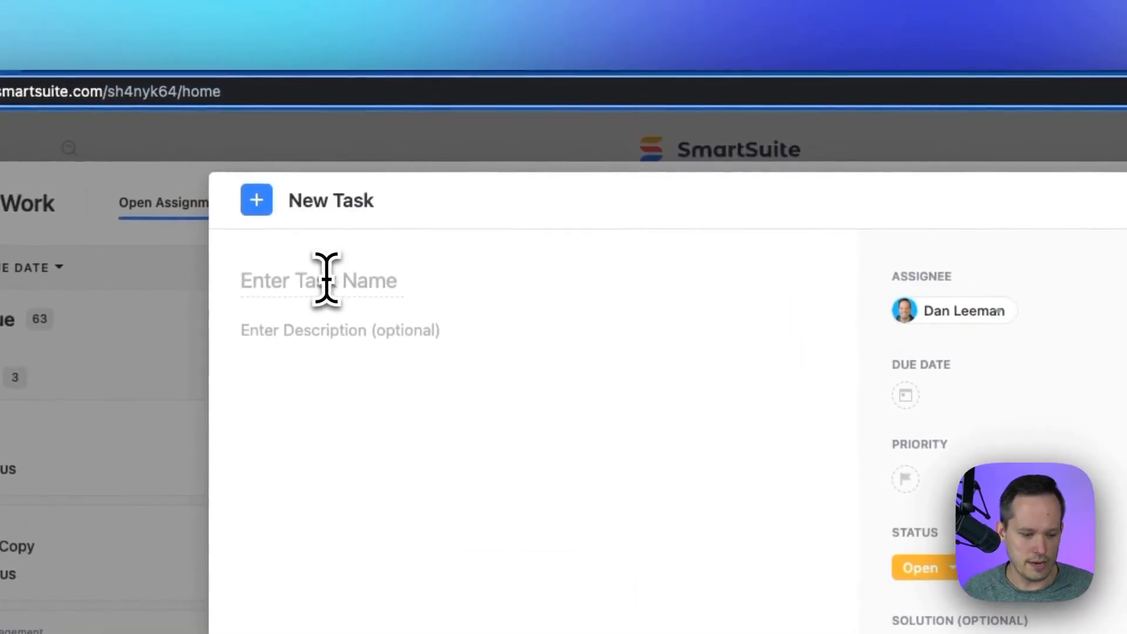
{"action": "type", "text": "Ad hoc"}
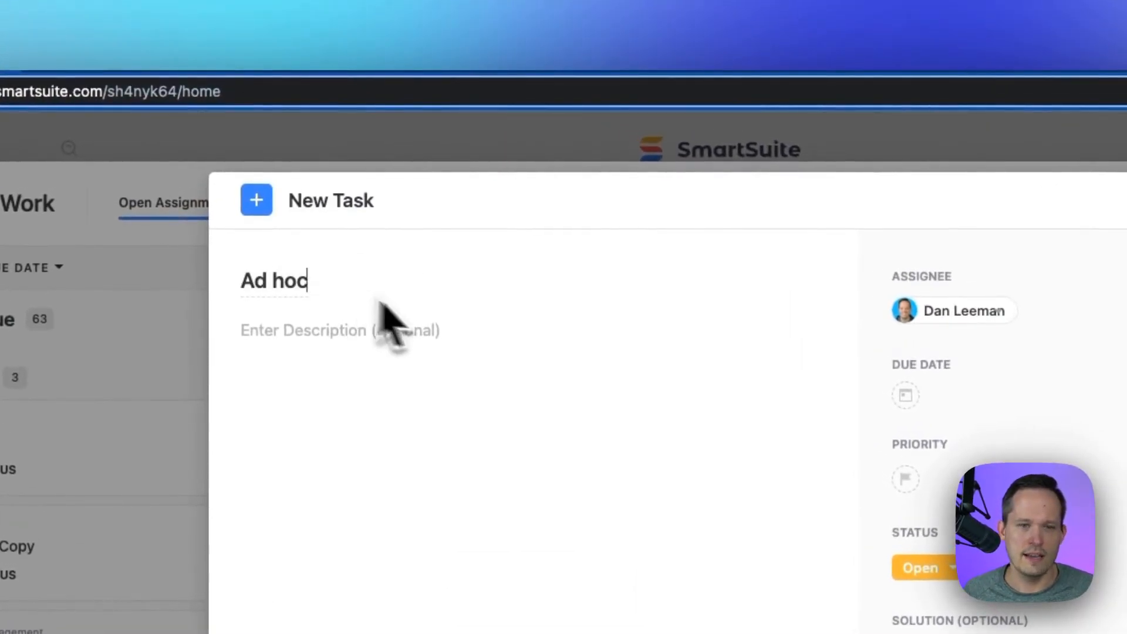
{"action": "left_click", "coordinate": [905, 396]}
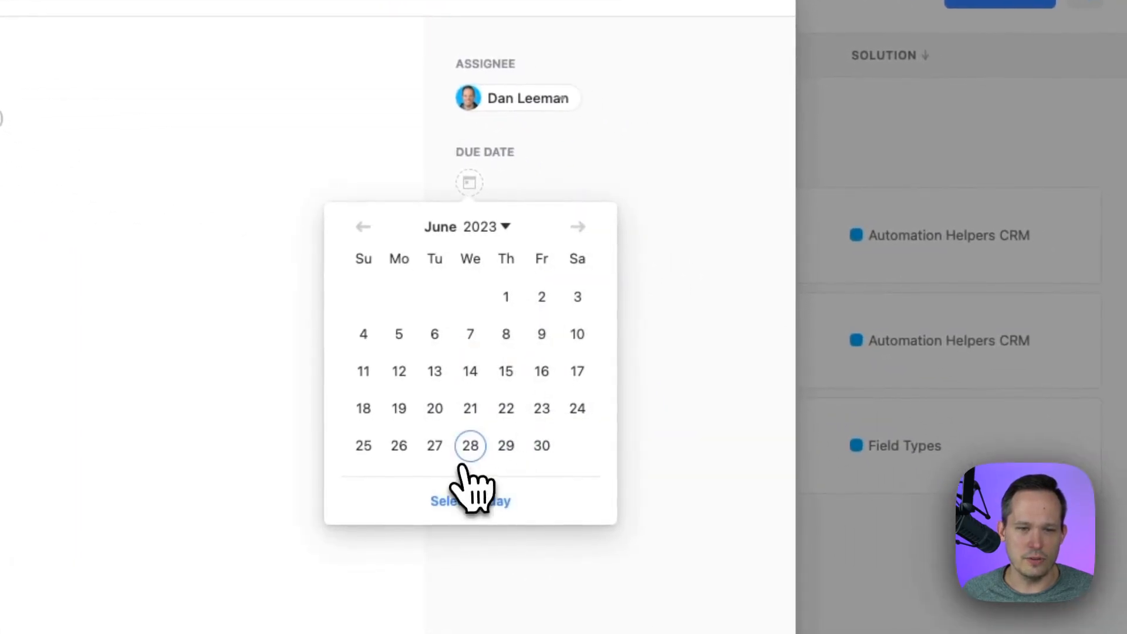
{"action": "left_click", "coordinate": [470, 446]}
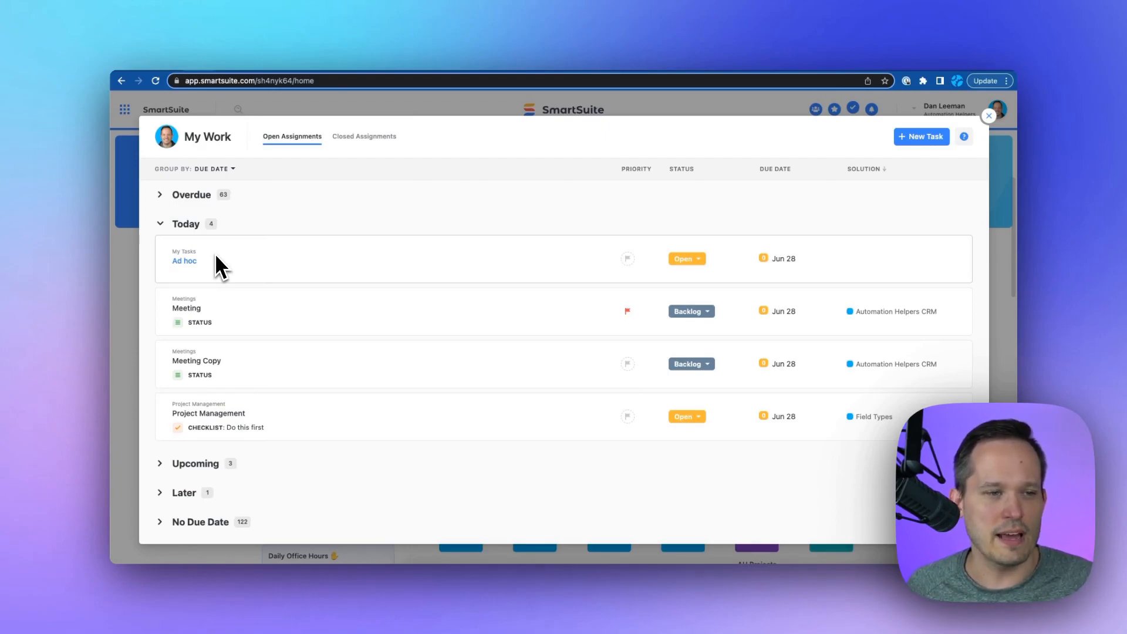
{"action": "mouse_move", "coordinate": [229, 271]}
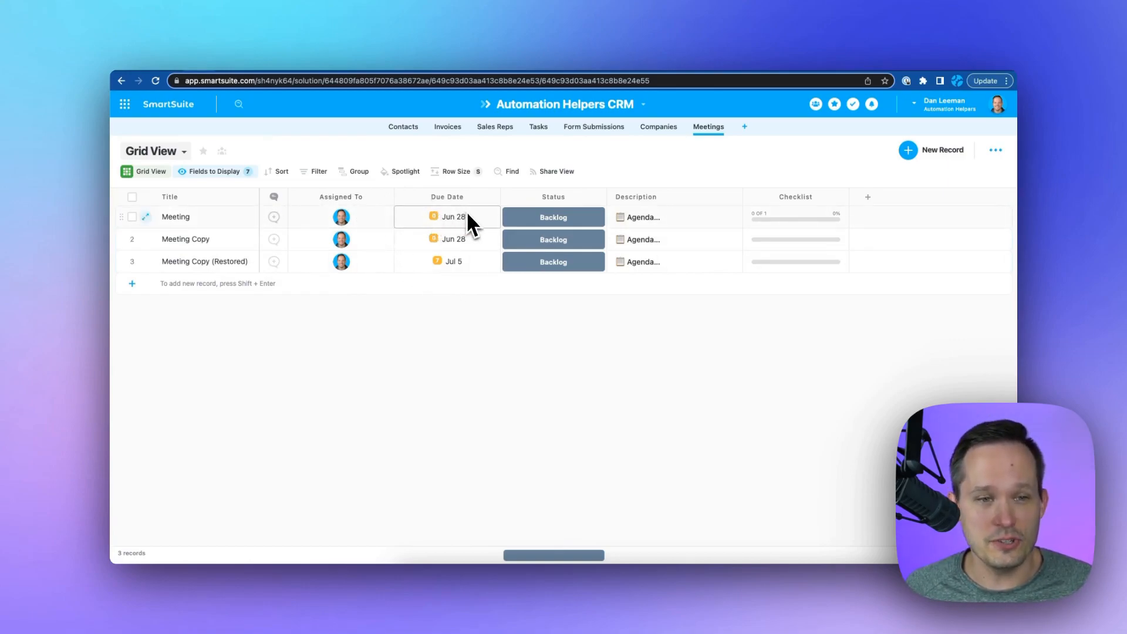
{"action": "left_click", "coordinate": [340, 216]}
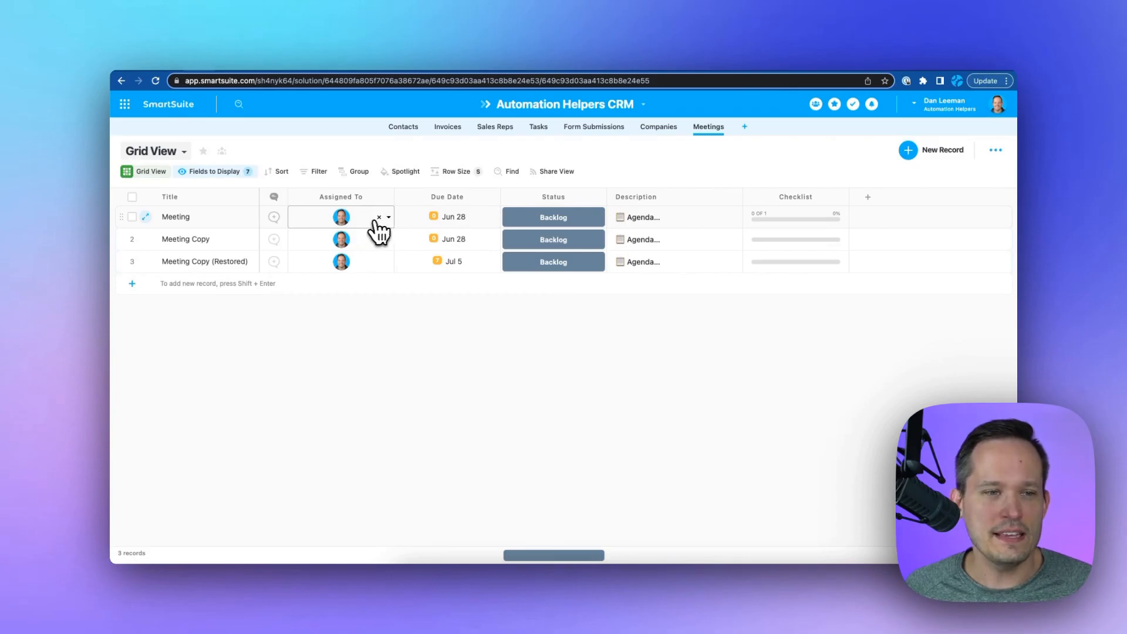
{"action": "left_click", "coordinate": [386, 216]}
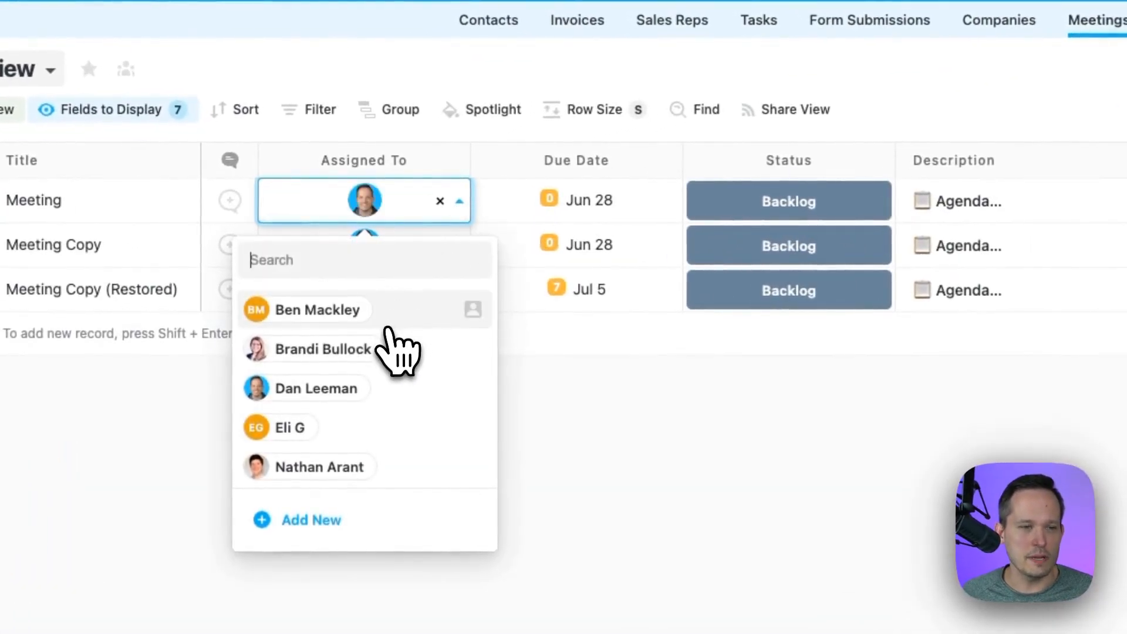
{"action": "left_click", "coordinate": [289, 427]}
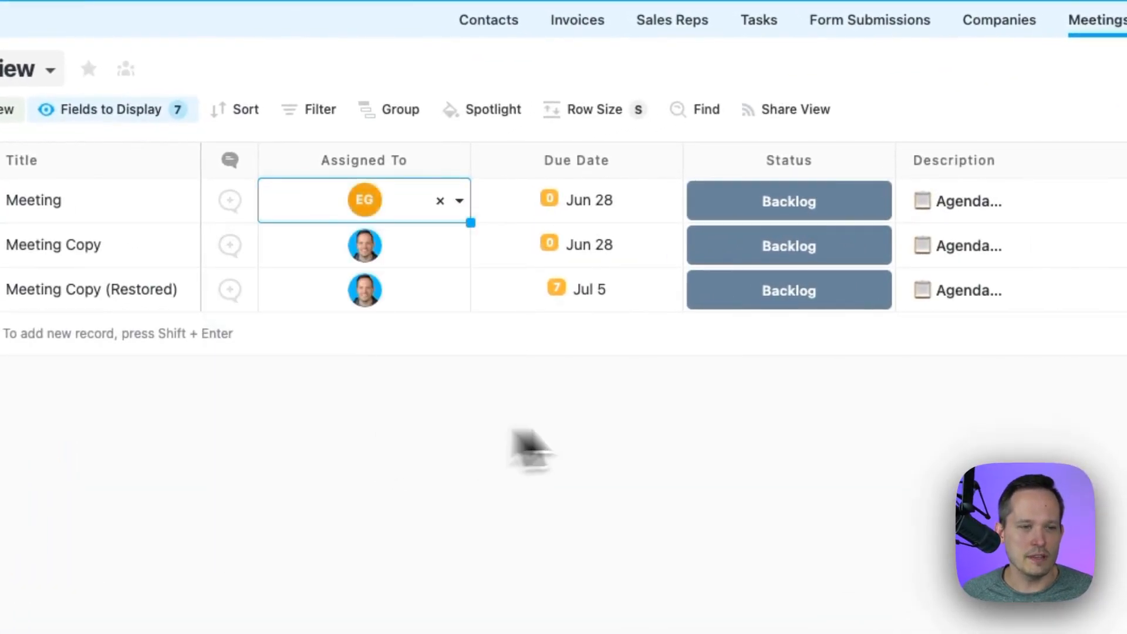
{"action": "left_click", "coordinate": [788, 200]}
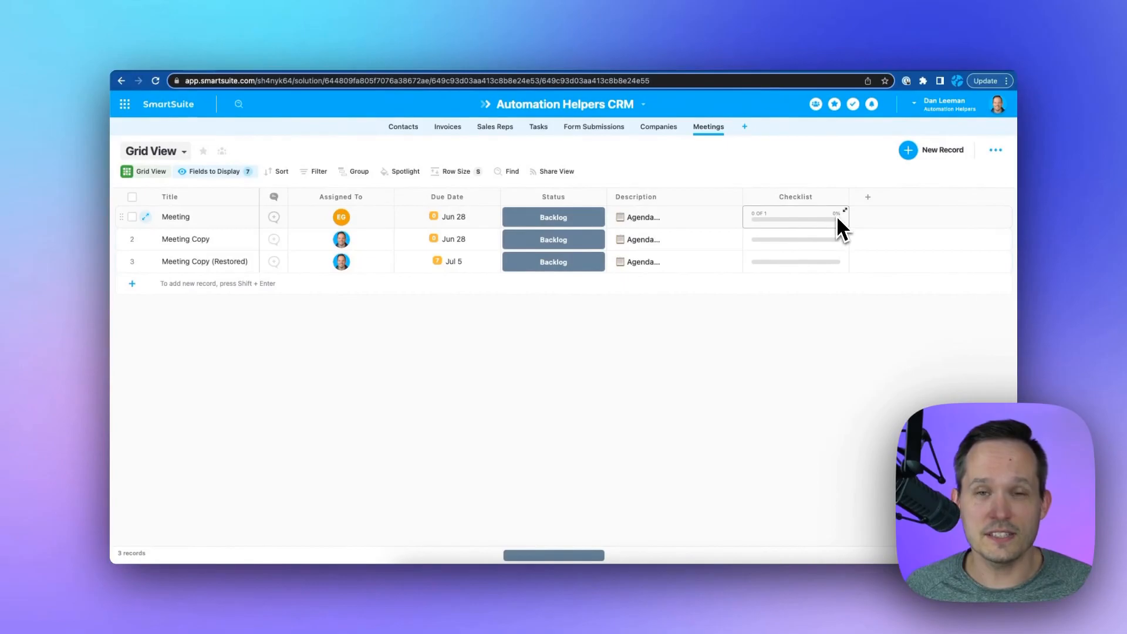
{"action": "mouse_move", "coordinate": [840, 227]}
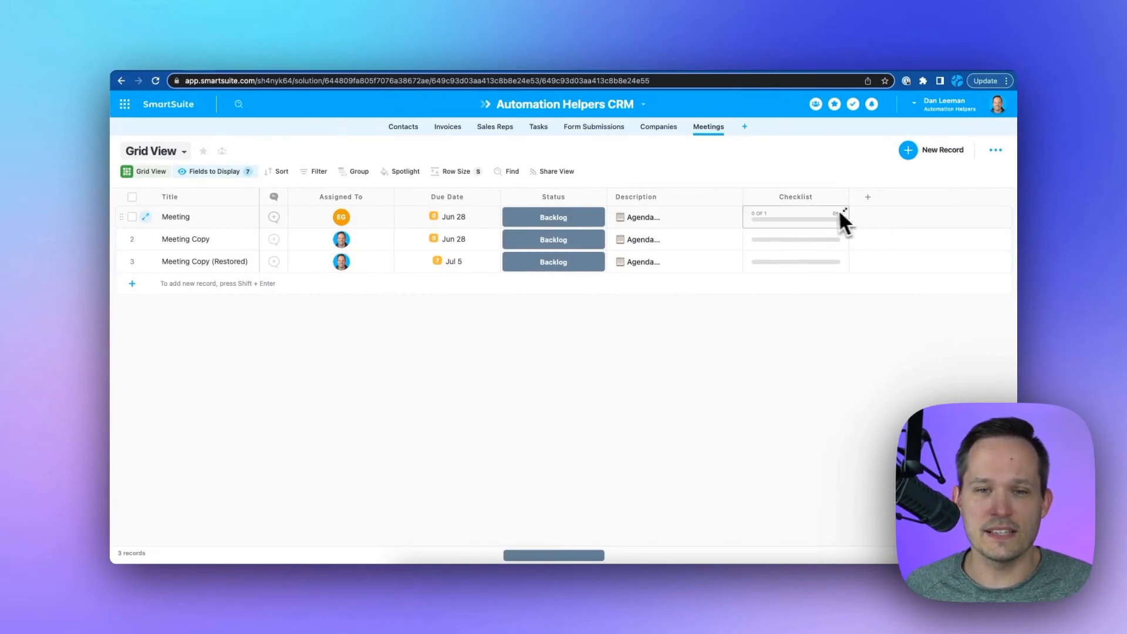
{"action": "left_click", "coordinate": [844, 213]}
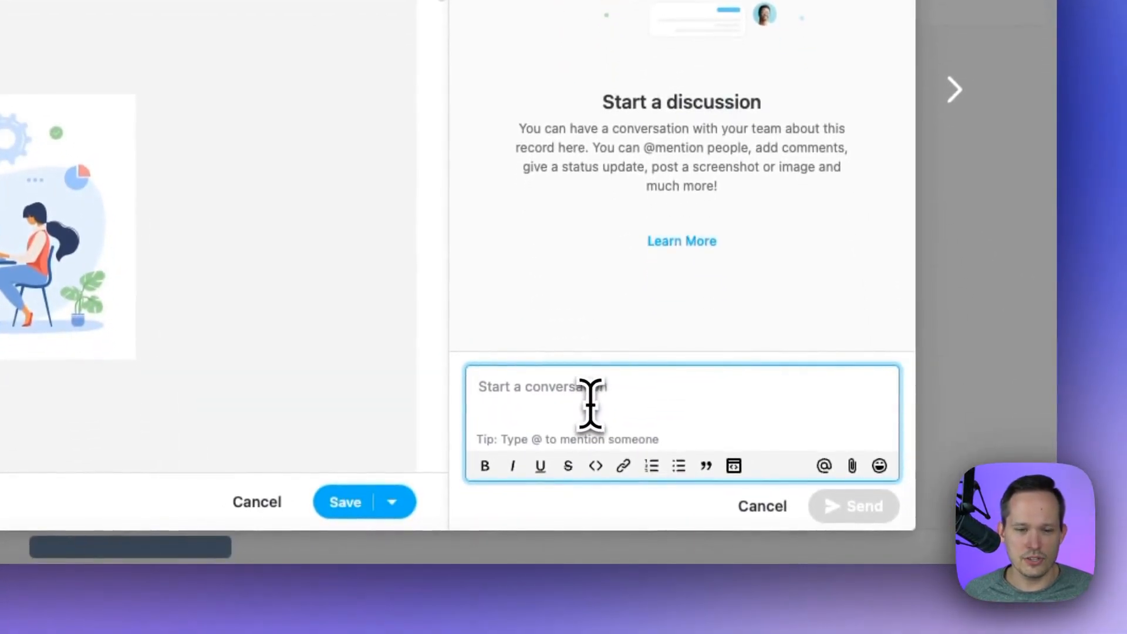
{"action": "type", "text": "@dan"}
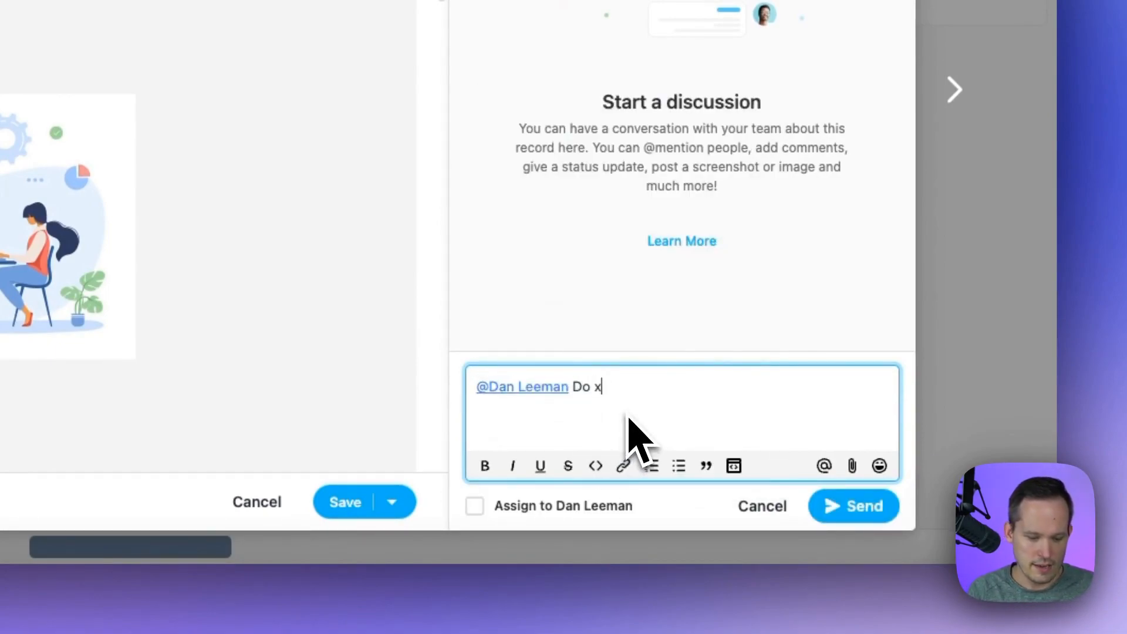
{"action": "type", "text": "yz"}
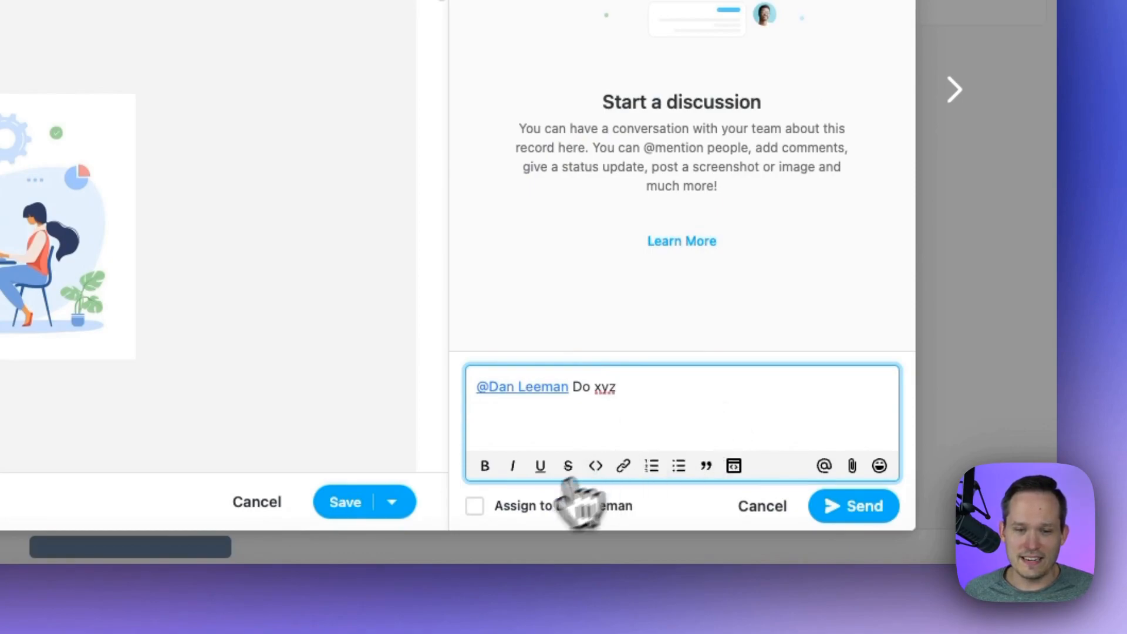
{"action": "left_click", "coordinate": [474, 505]}
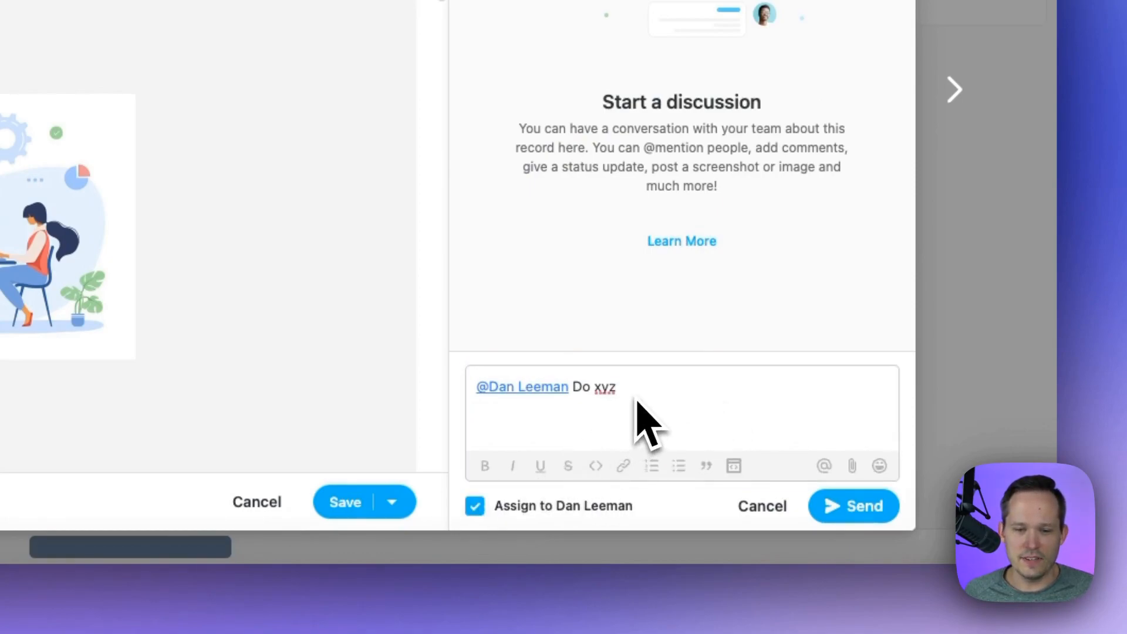